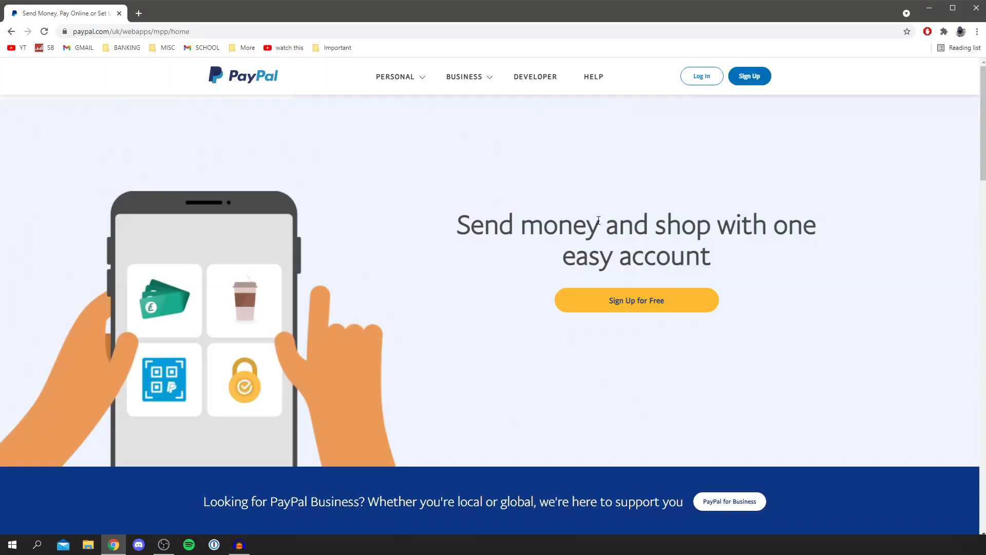
mouse_move(856, 67)
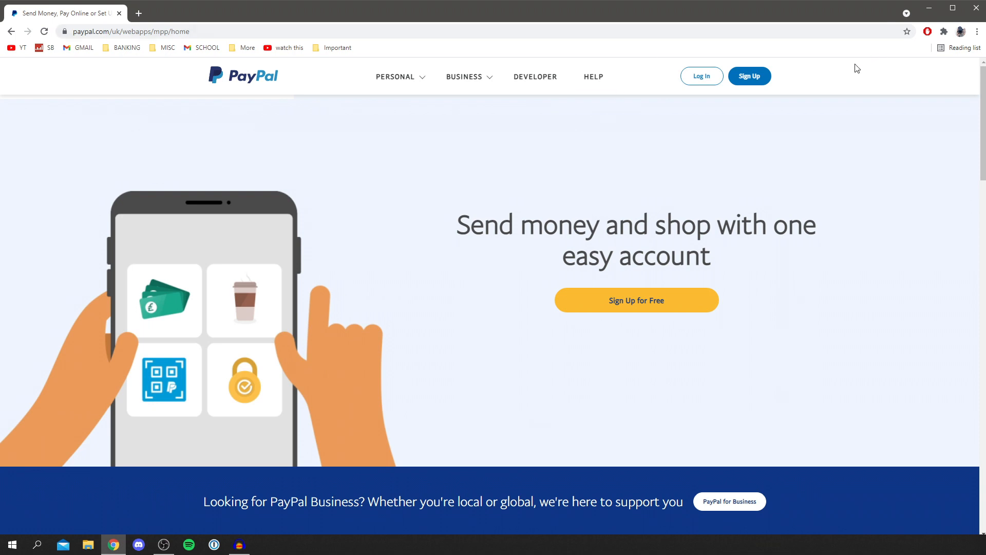
Log in to the PayPal account to reach the Summary page with the £0.00 balance.
left_click(701, 75)
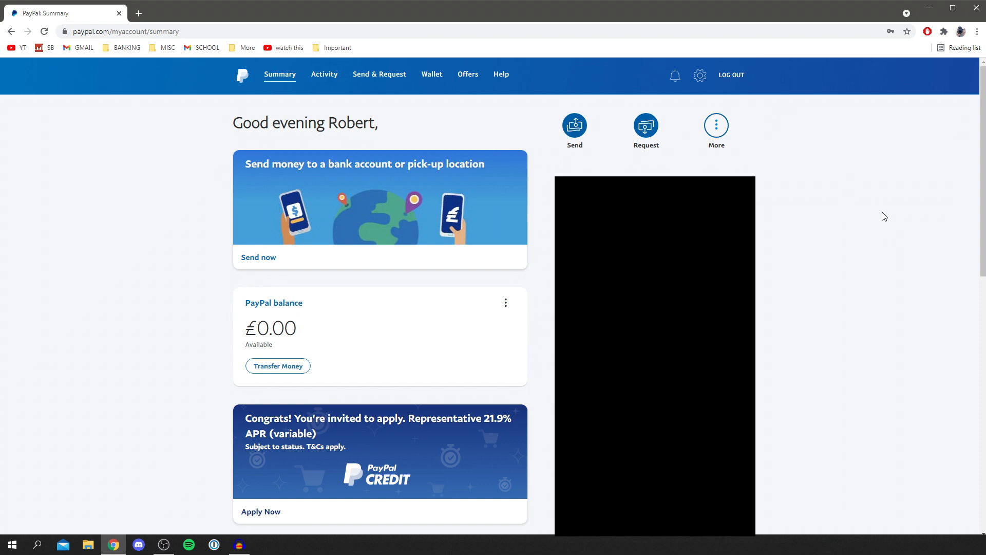
mouse_move(978, 19)
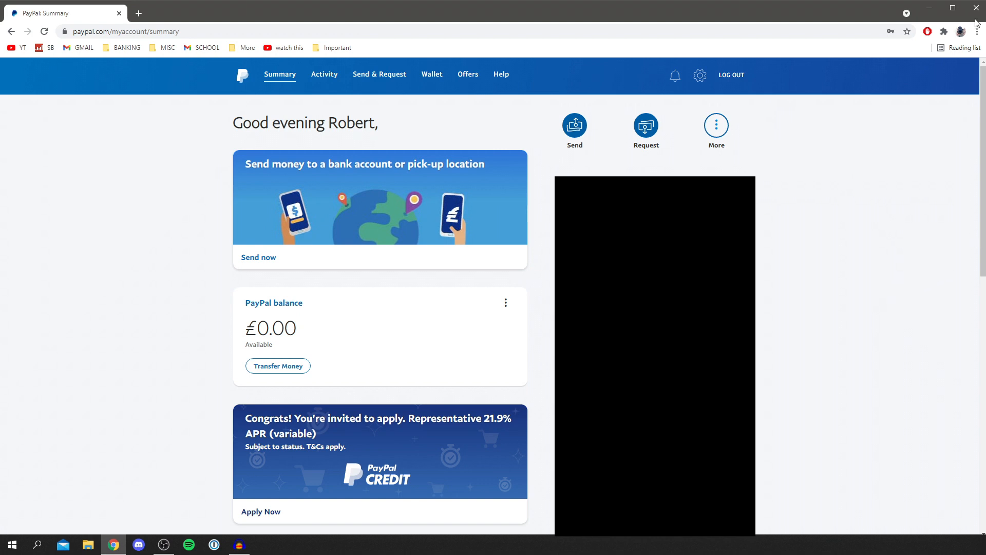
mouse_move(282, 308)
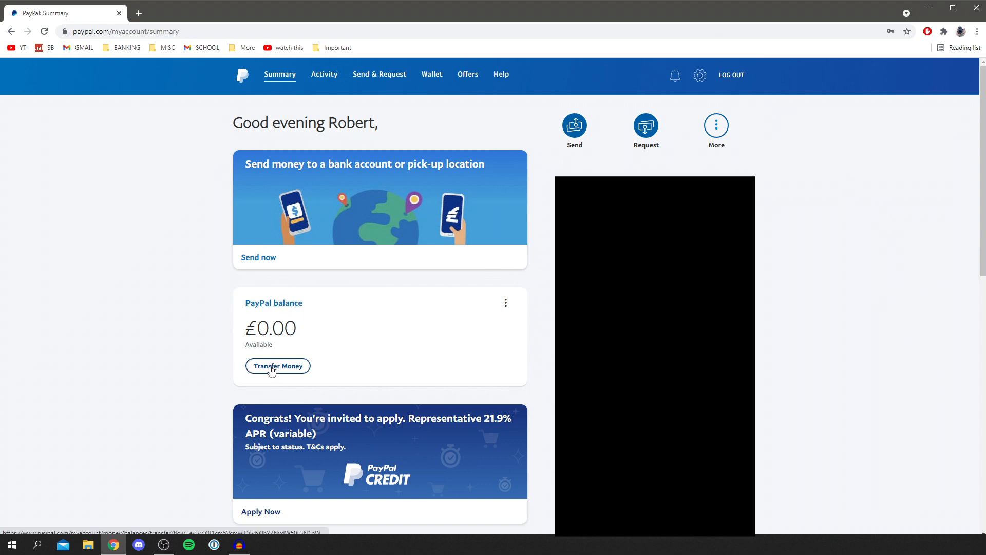
mouse_move(414, 402)
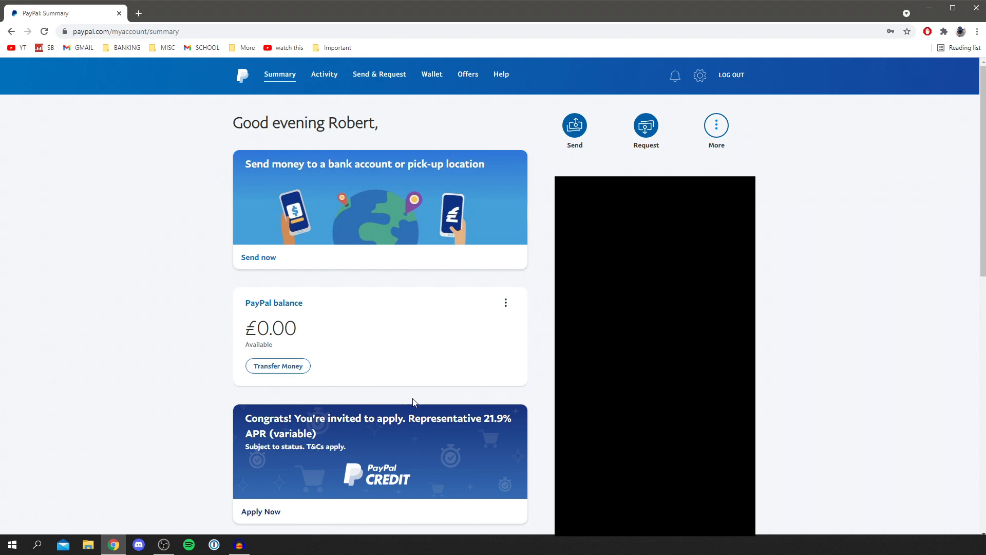
mouse_move(348, 368)
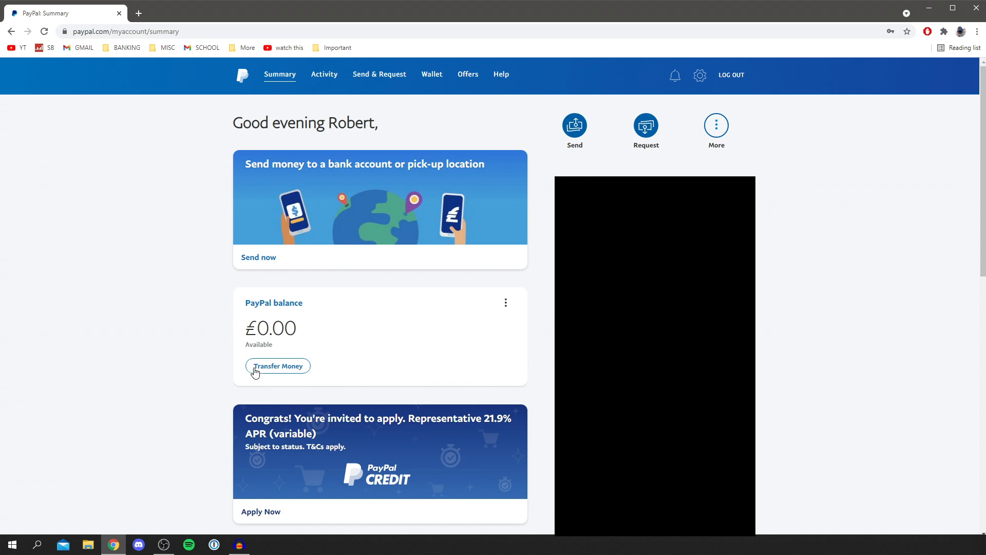
left_click(277, 366)
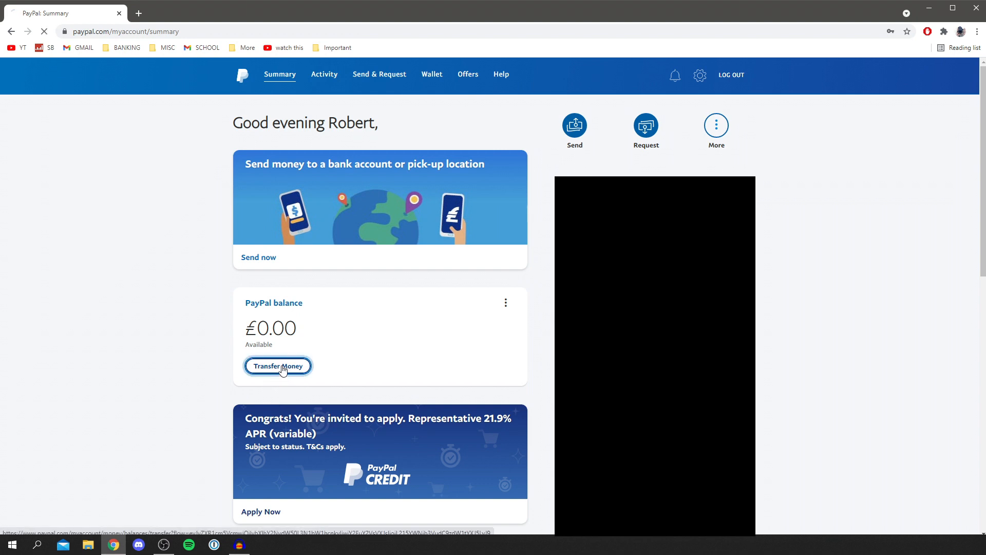
Open Transfer money to see the Money out and Money in options.
left_click(278, 366)
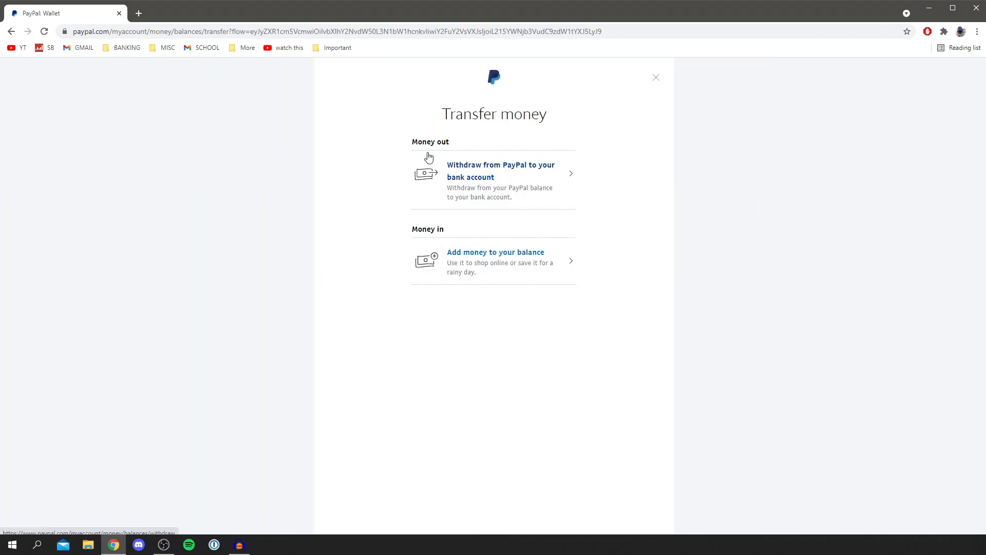
mouse_move(445, 287)
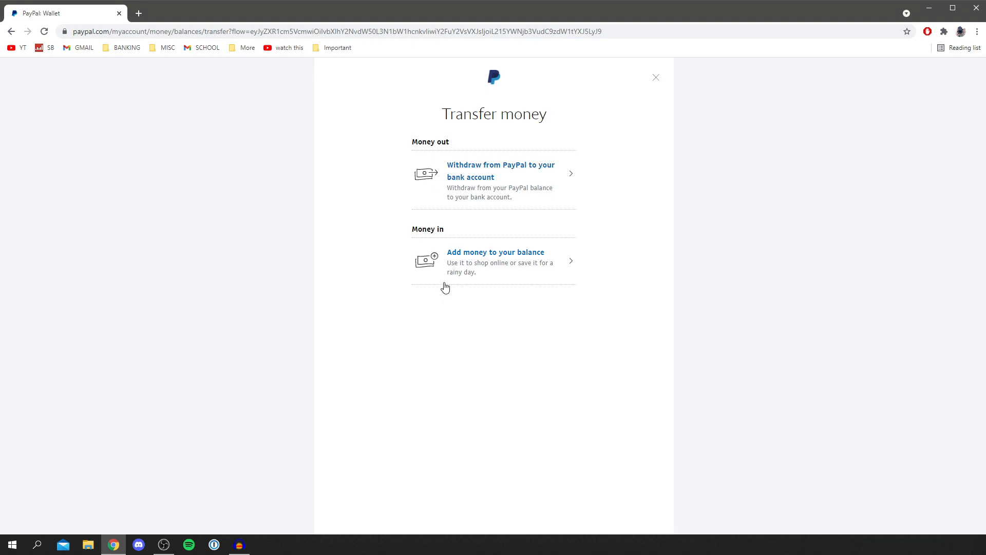
mouse_move(362, 257)
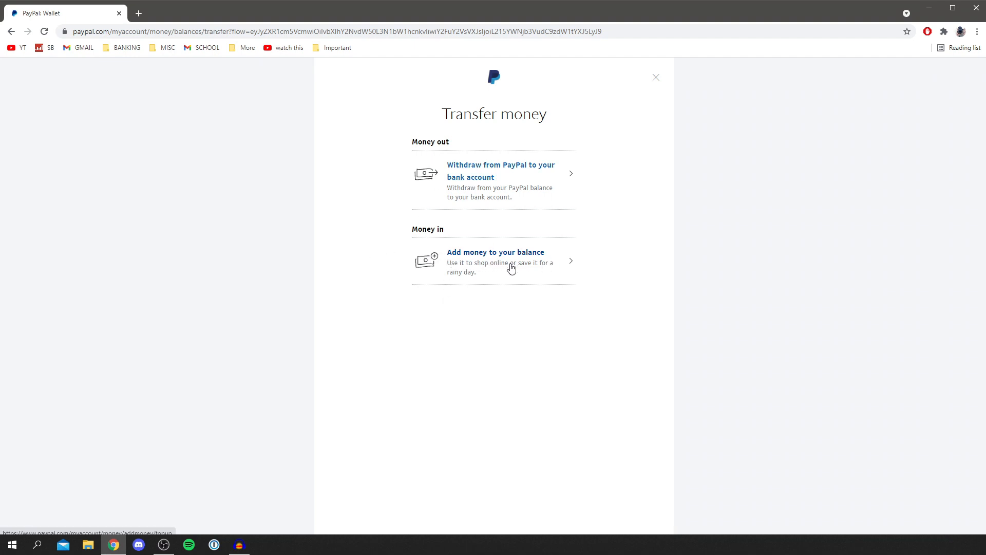
Choose 'Add money to your balance' to view the bank-transfer top-up instructions.
left_click(495, 262)
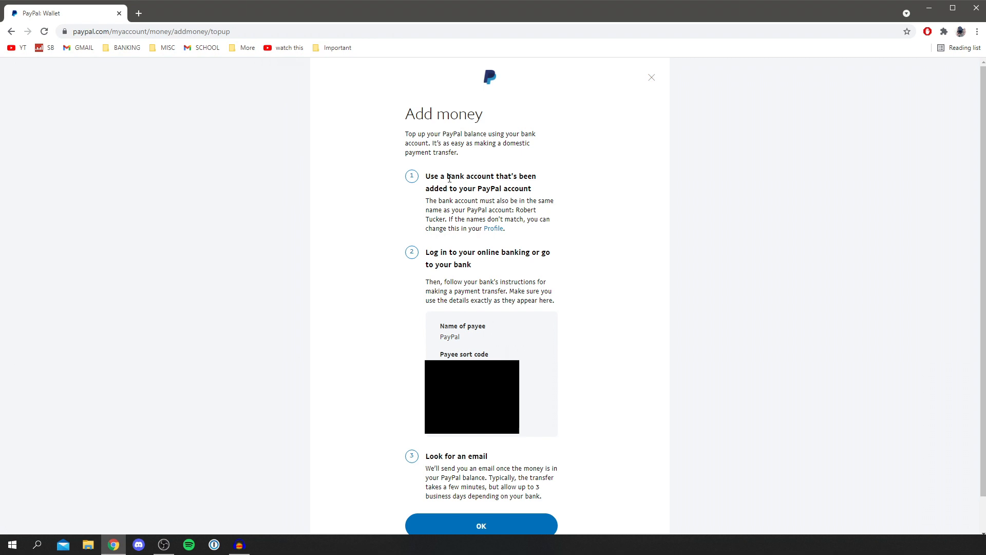
mouse_move(480, 249)
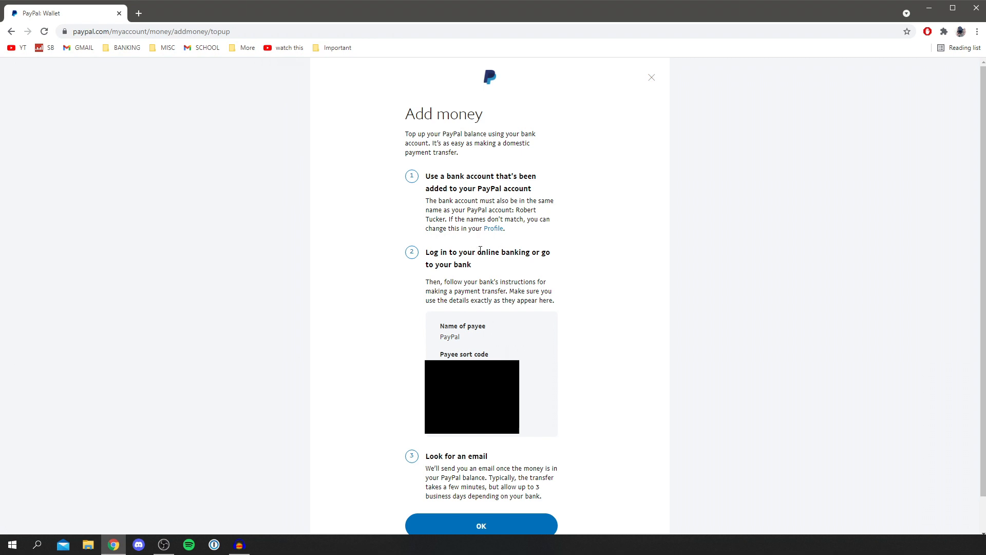
mouse_move(468, 210)
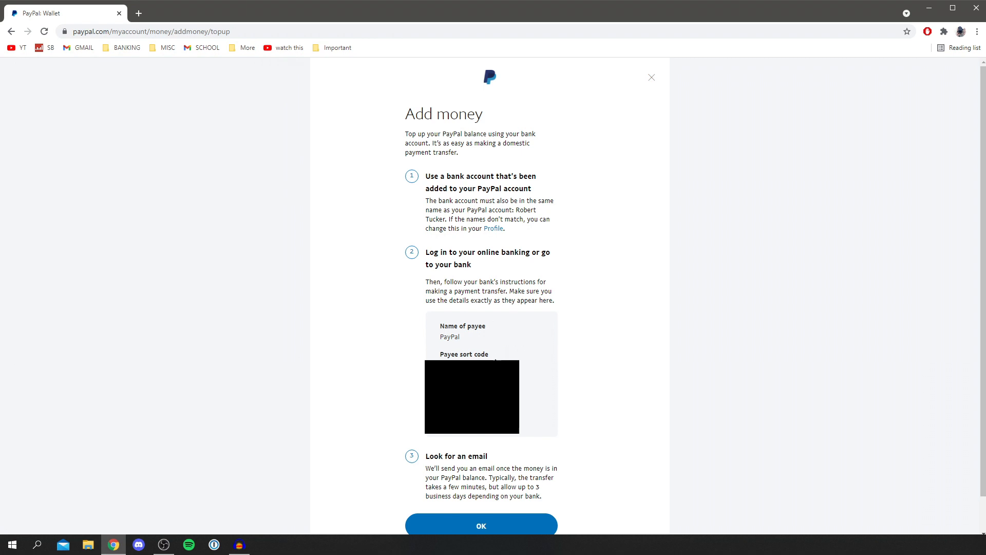
mouse_move(460, 354)
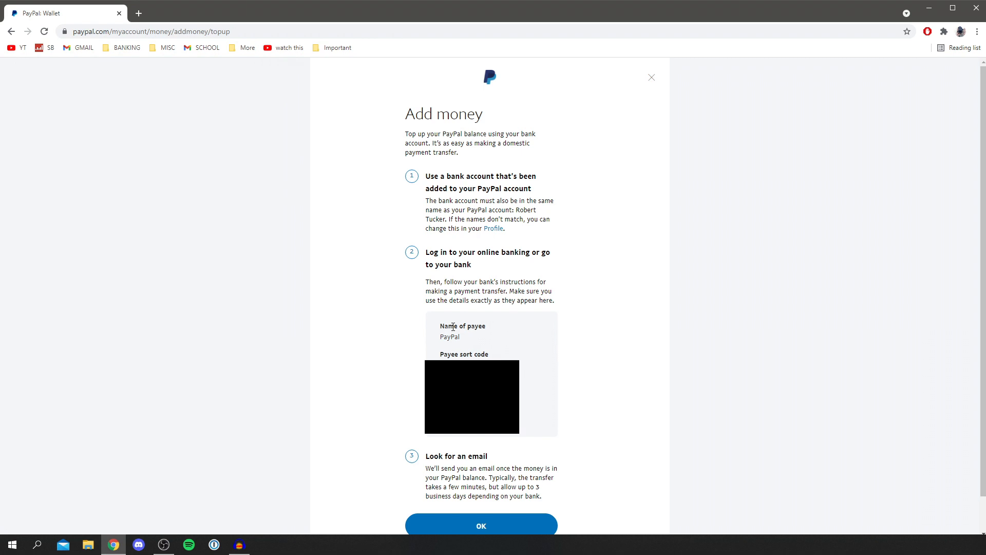
mouse_move(541, 487)
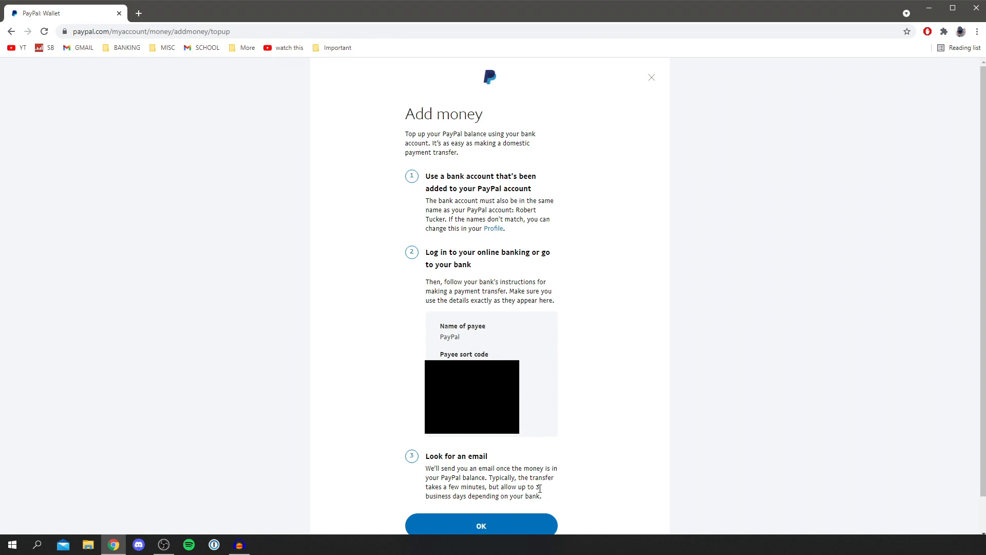
mouse_move(571, 443)
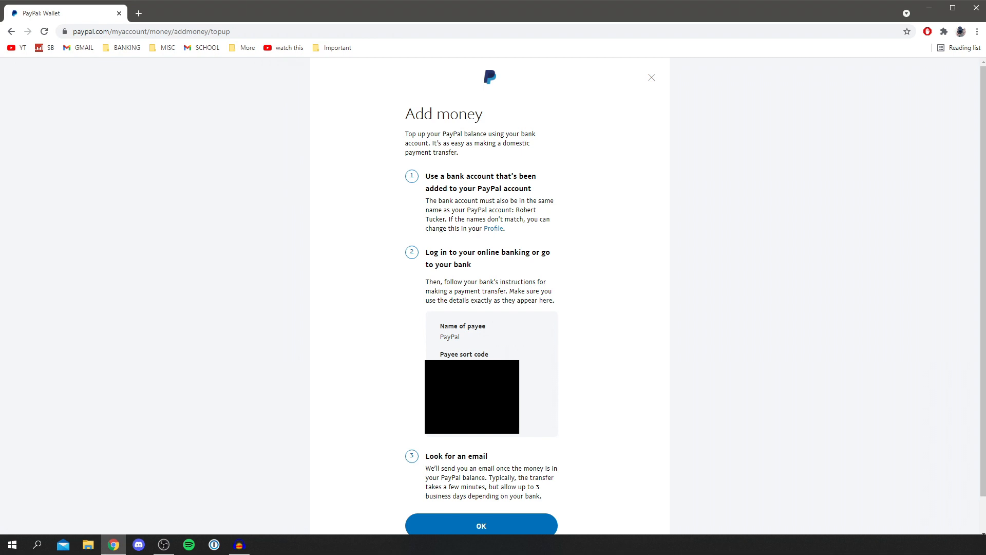
Return to Wallet, confirm the £1.00 balance, and view the +£1.00 Direct Deposit in Activity.
left_click(481, 525)
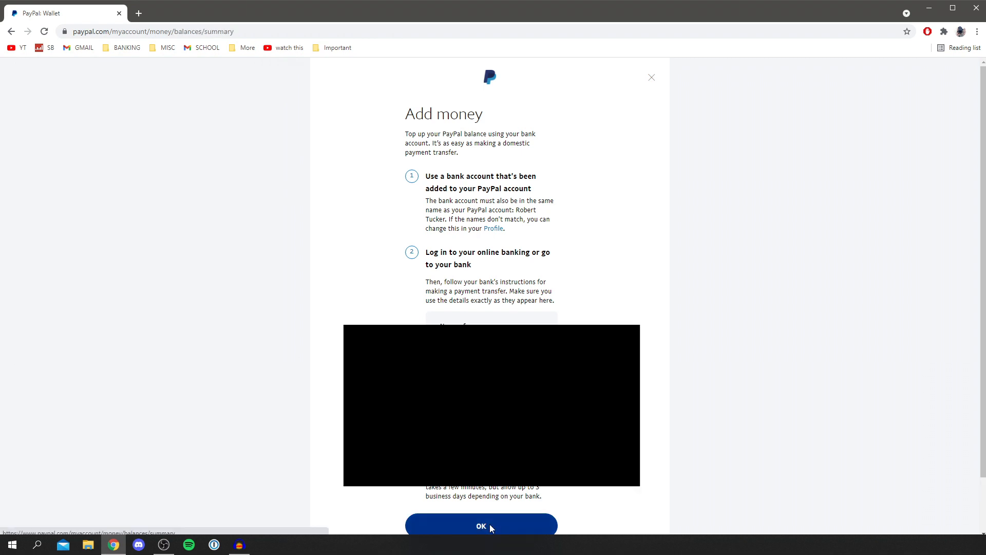
left_click(480, 526)
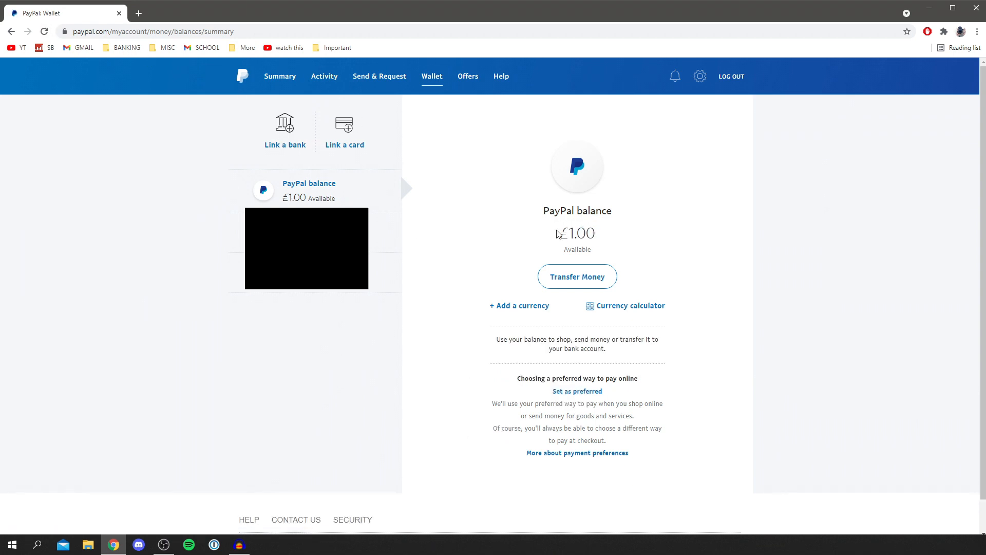
double_click(577, 233)
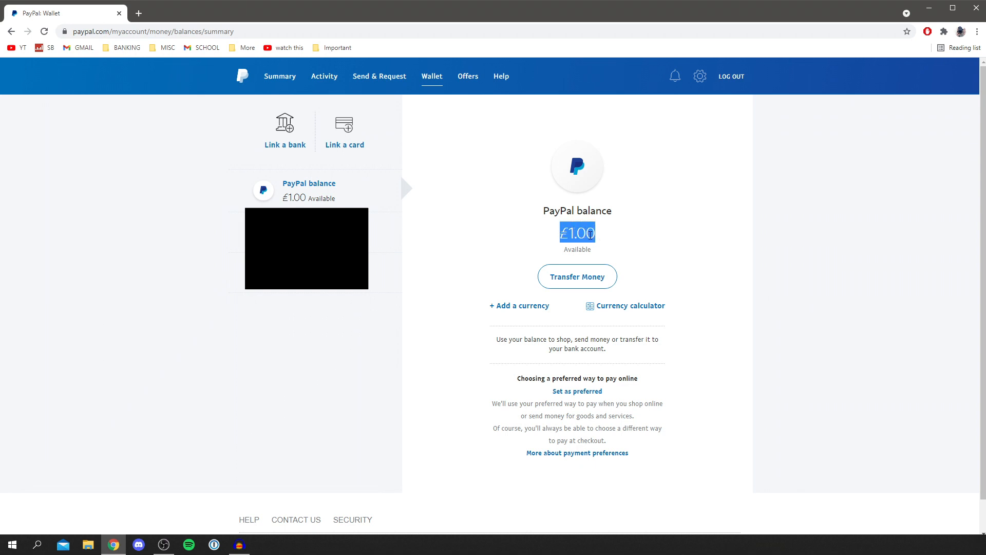
left_click(497, 181)
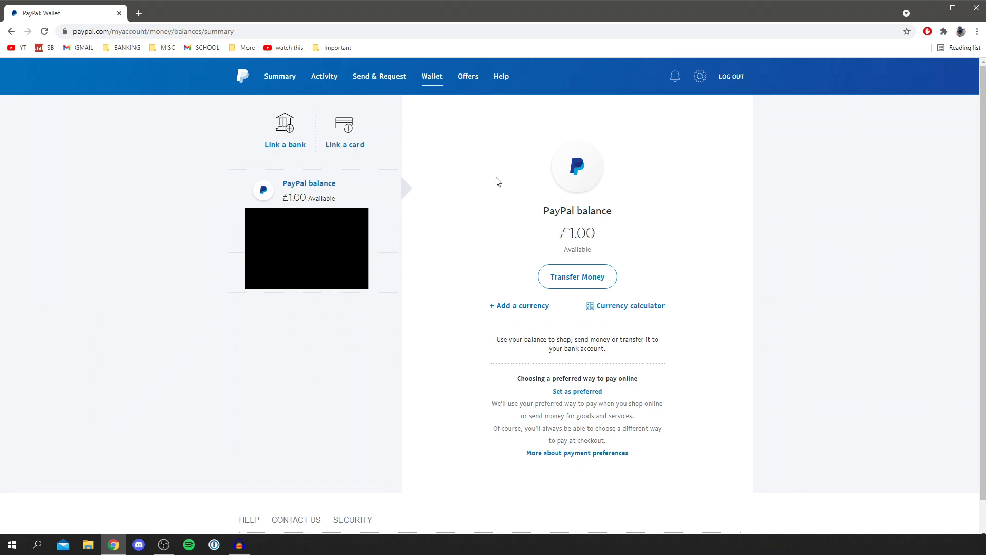
left_click(324, 76)
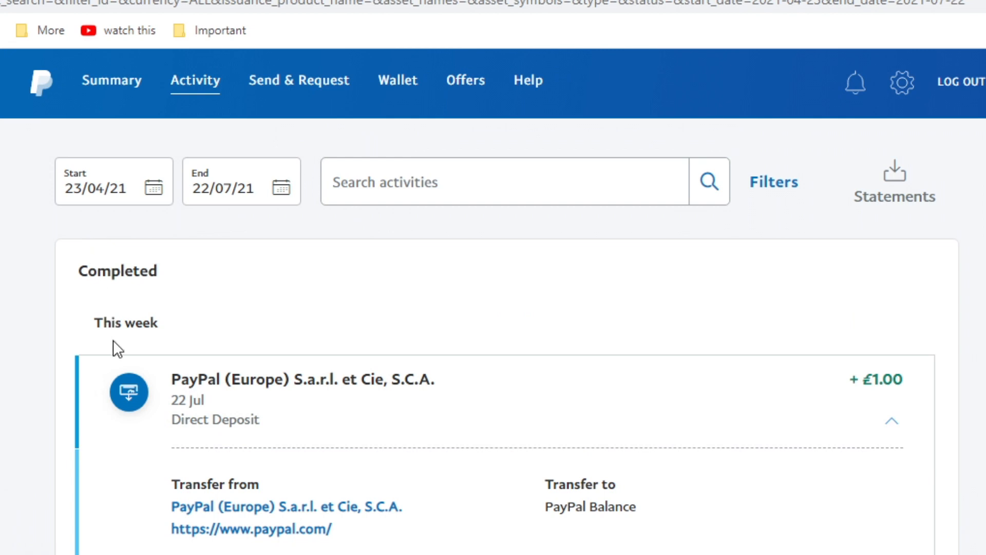
mouse_move(745, 311)
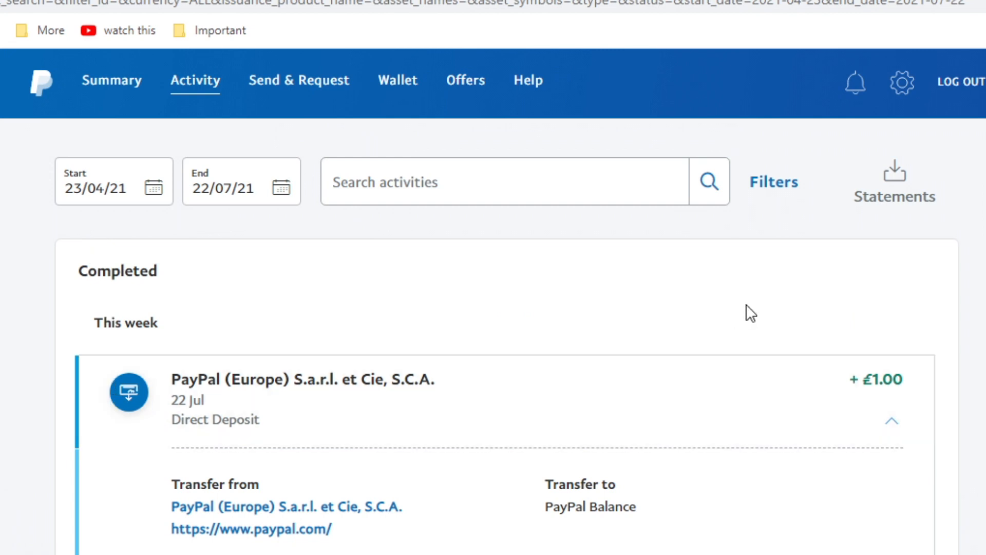